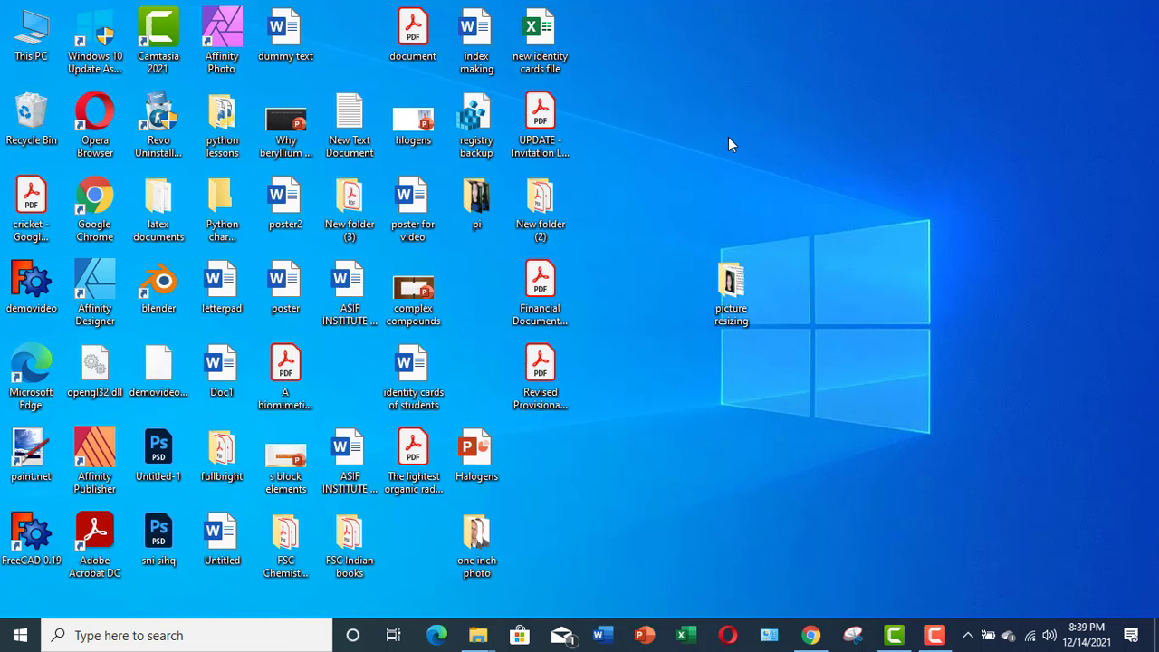
mouse_move(757, 395)
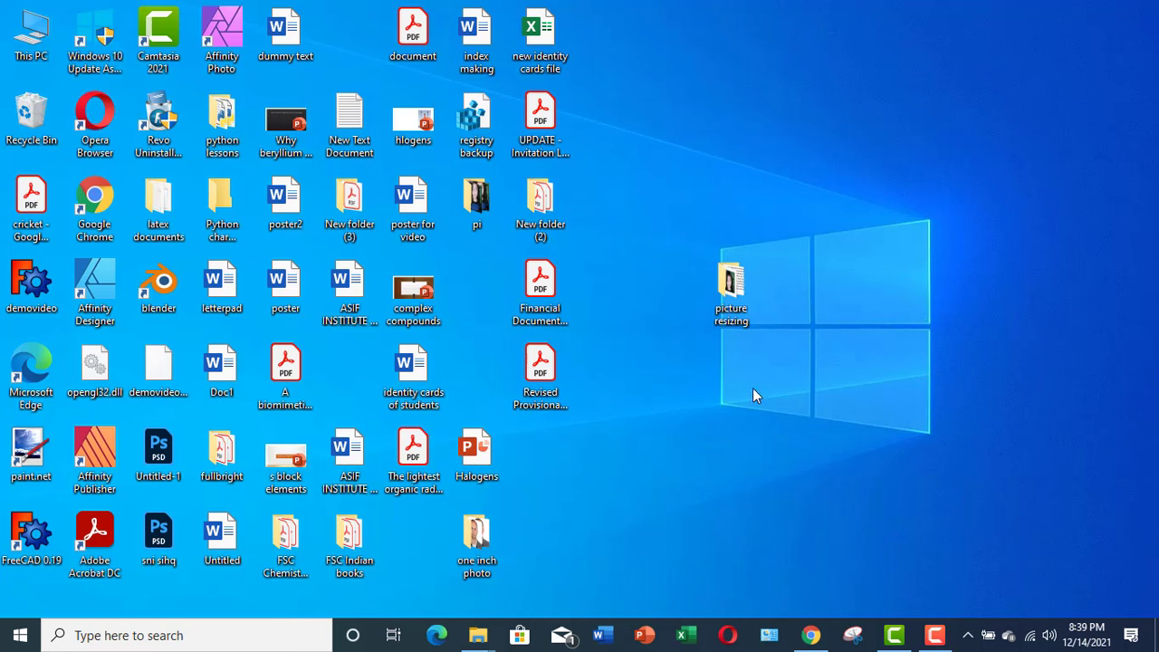
Step: Open the picture resizing folder from the desktop and select the text image for upload
double_click(730, 275)
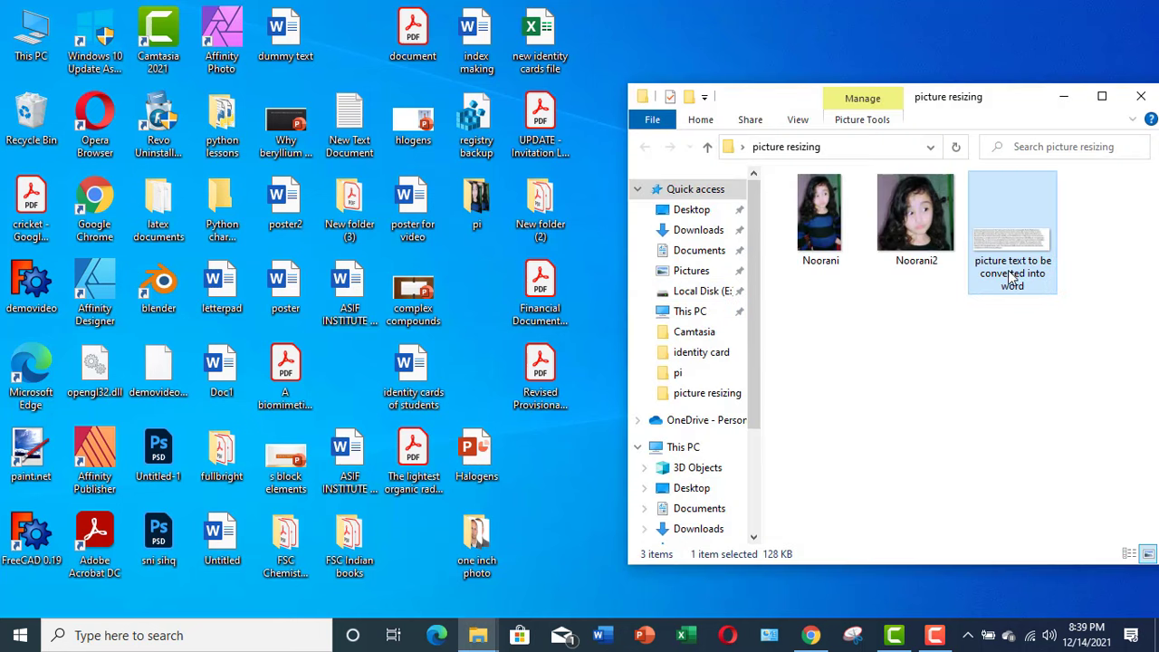
mouse_move(1014, 253)
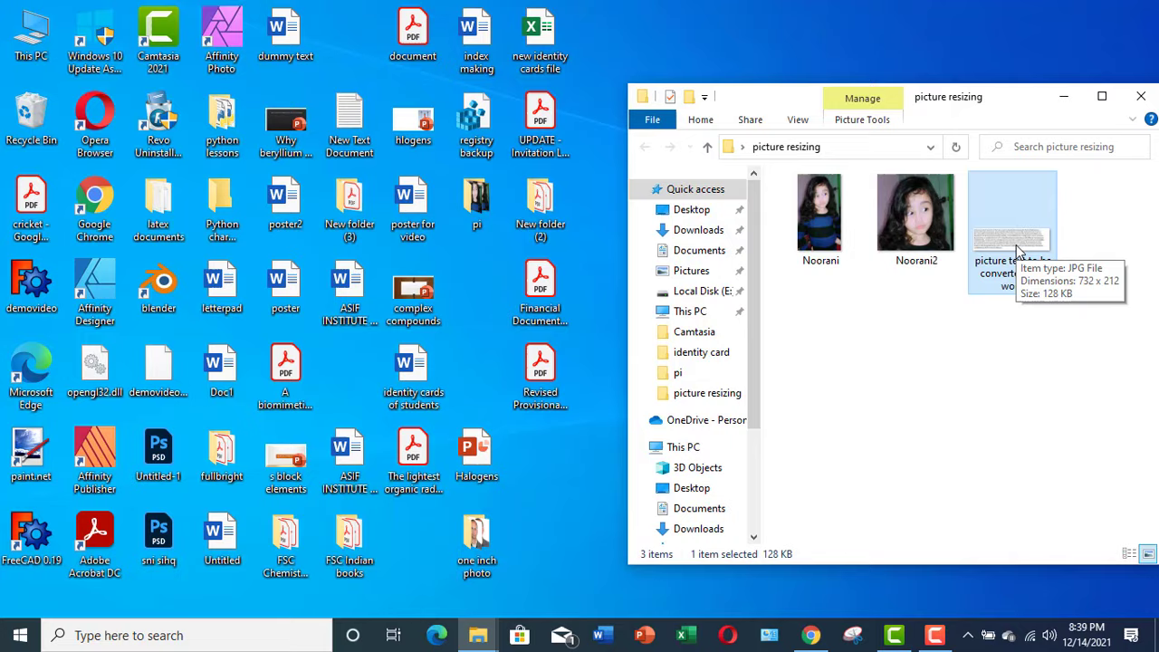
left_click(1101, 96)
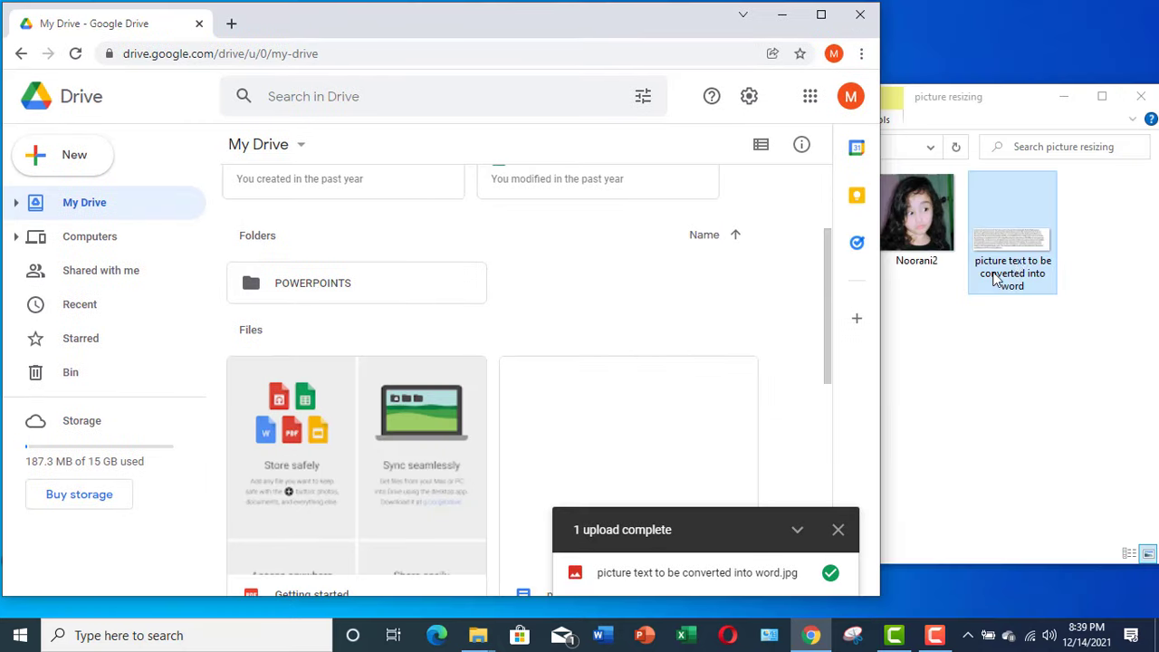
mouse_move(1027, 241)
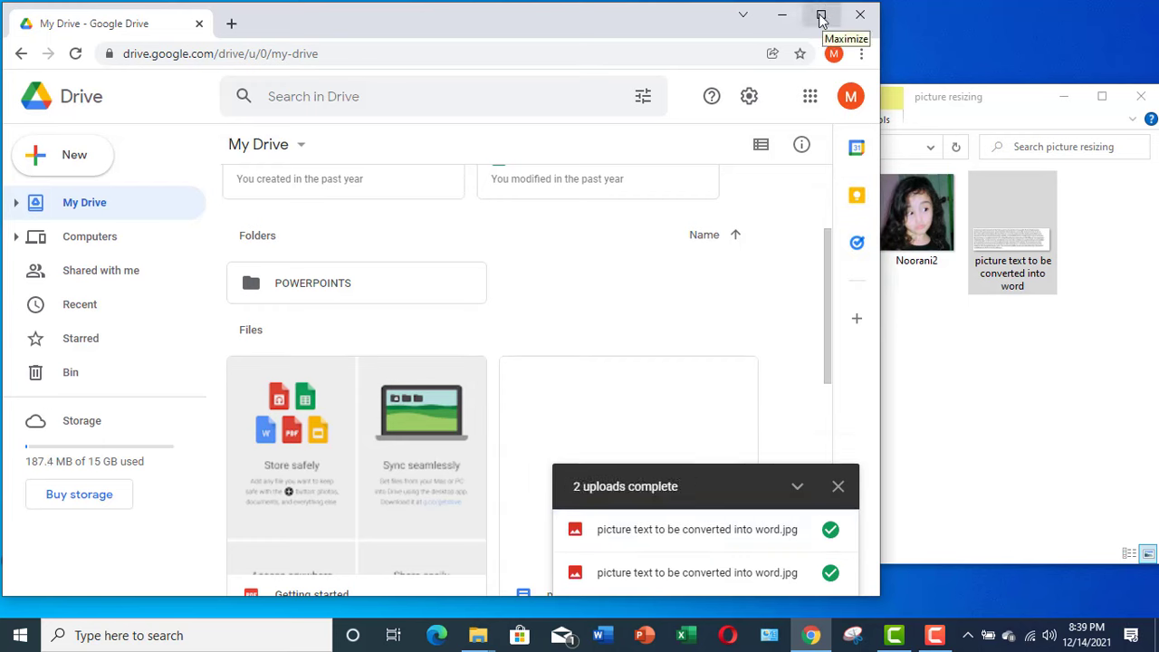
Step: Maximize Drive, open the uploaded JPG with Google Docs, and place the cursor below the image
left_click(818, 15)
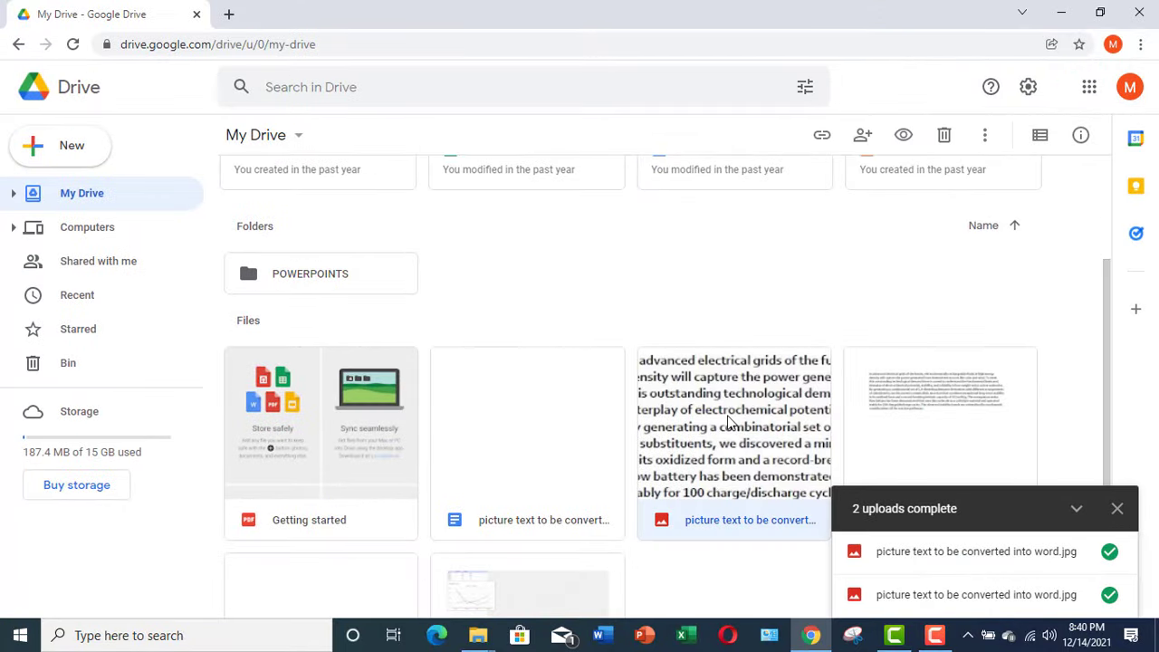
mouse_move(721, 416)
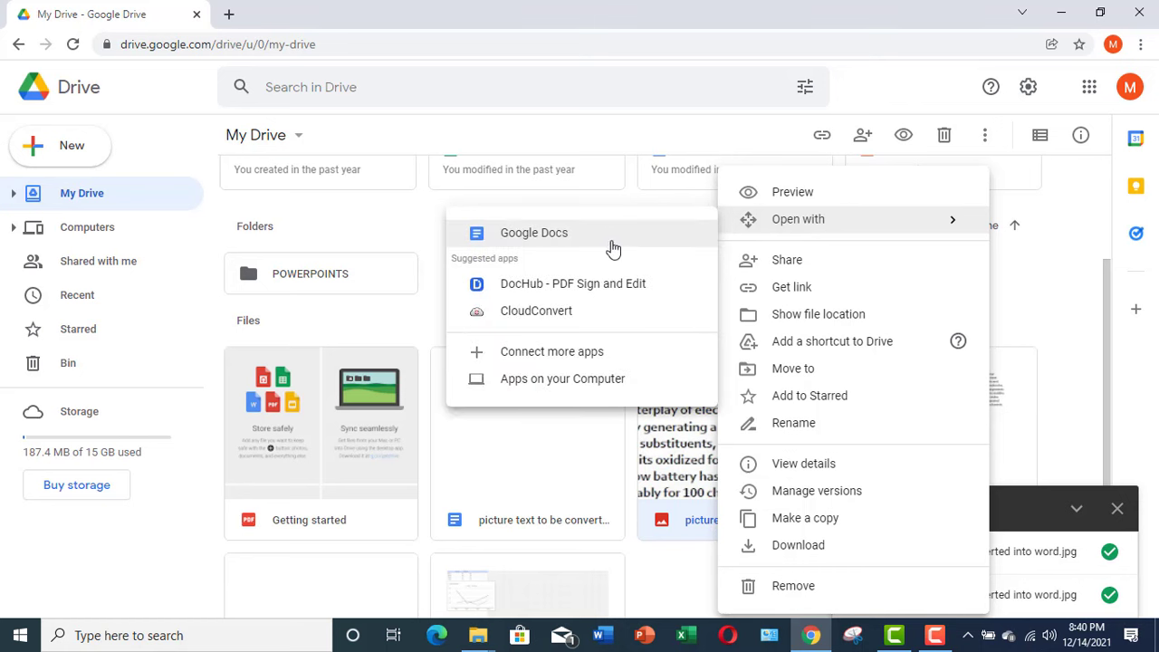
left_click(533, 231)
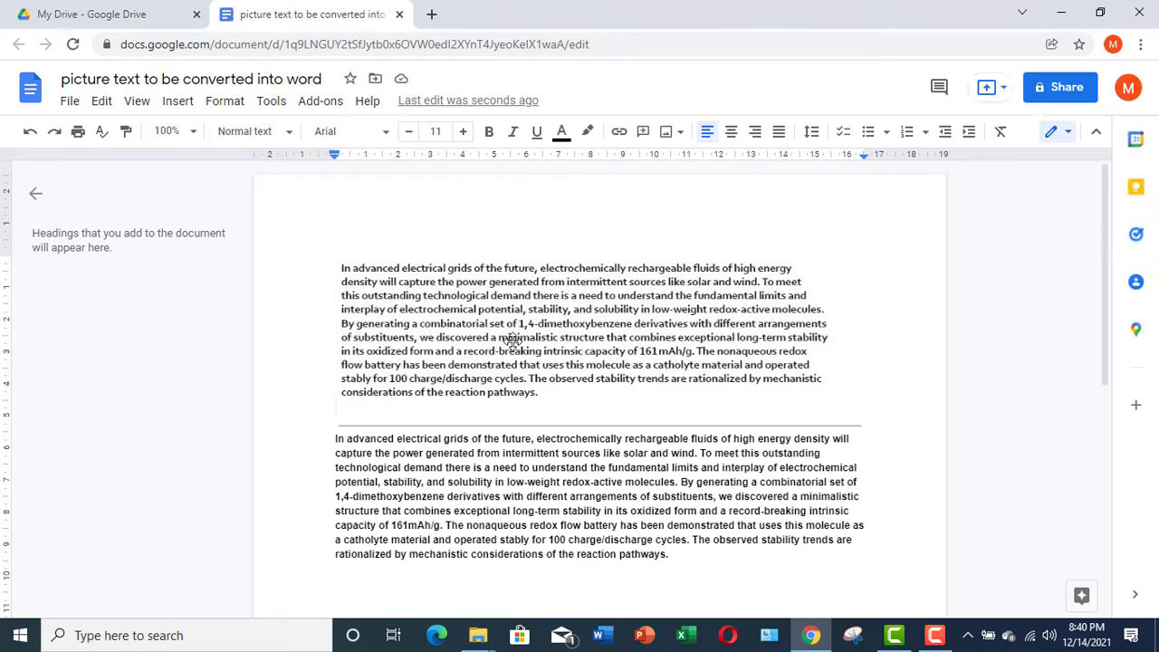
left_click(337, 406)
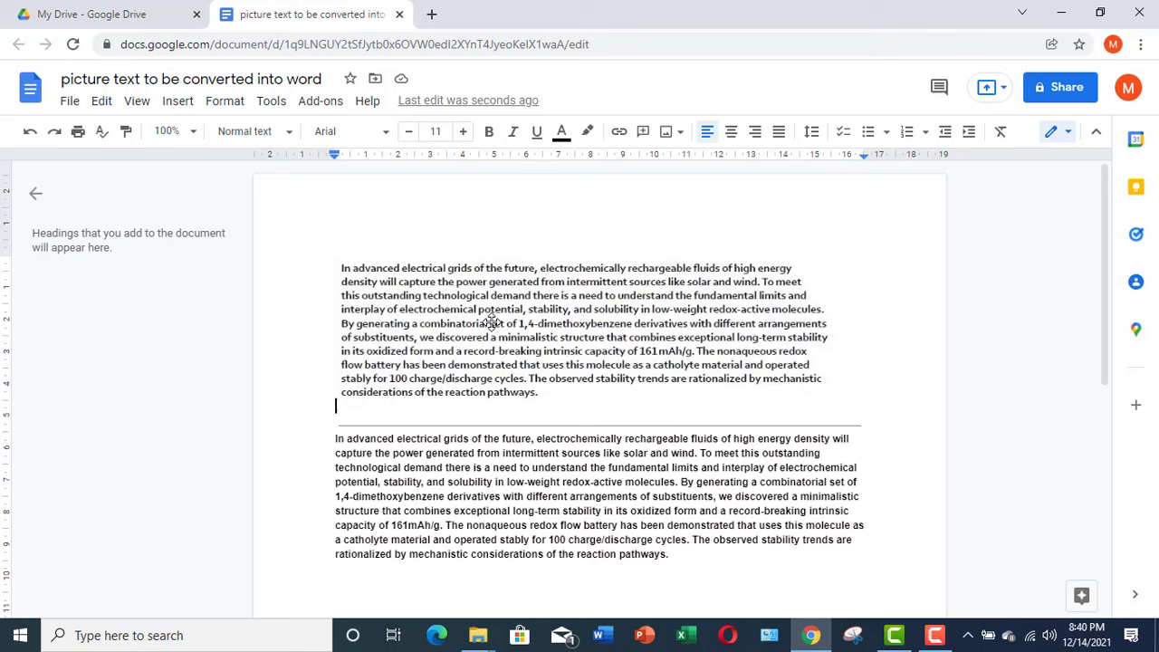